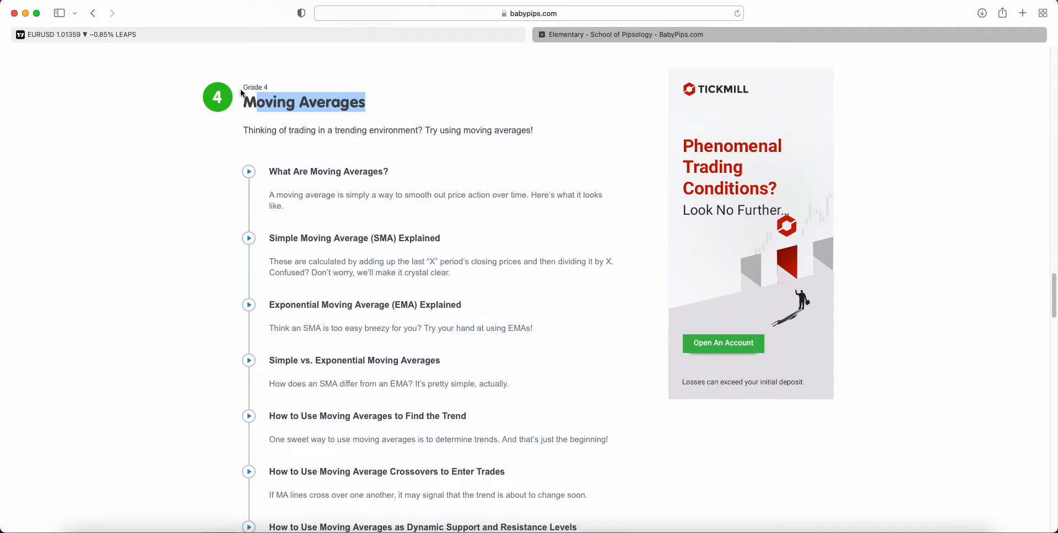
{"action": "mouse_move", "coordinate": [352, 251]}
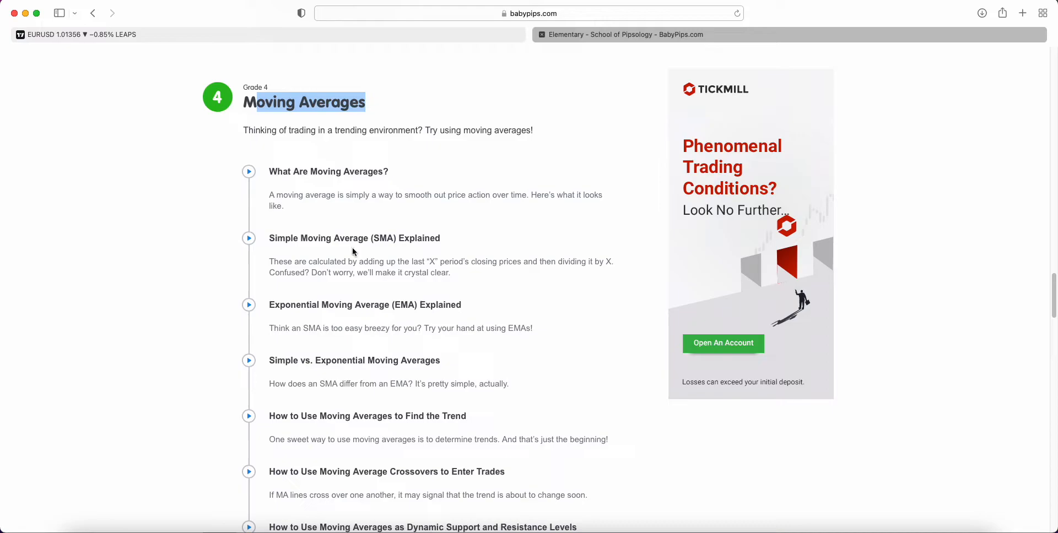
{"action": "mouse_move", "coordinate": [343, 311]}
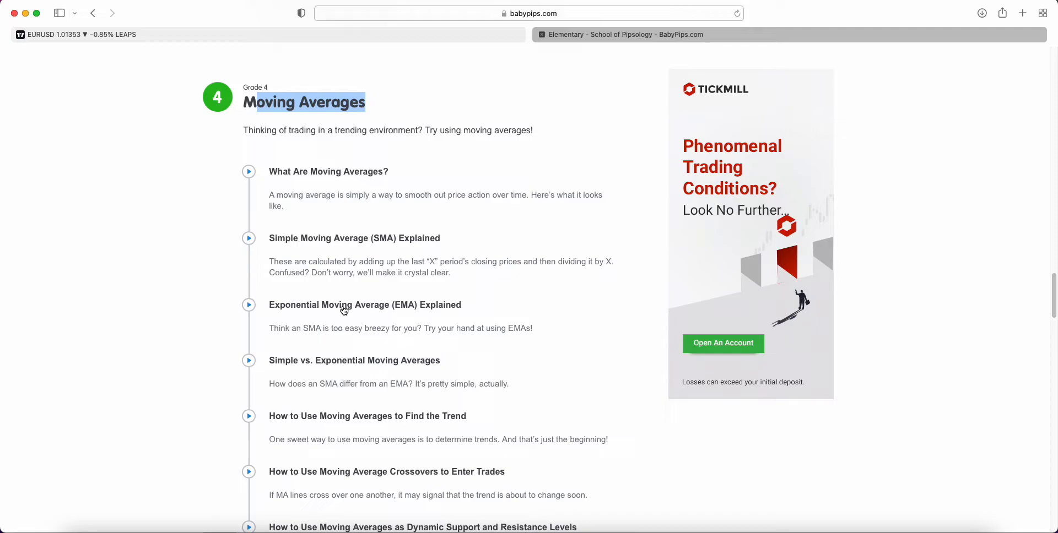
Open the 'Exponential Moving Average (EMA) Explained' lesson from the Moving Averages list
{"action": "left_click", "coordinate": [364, 304]}
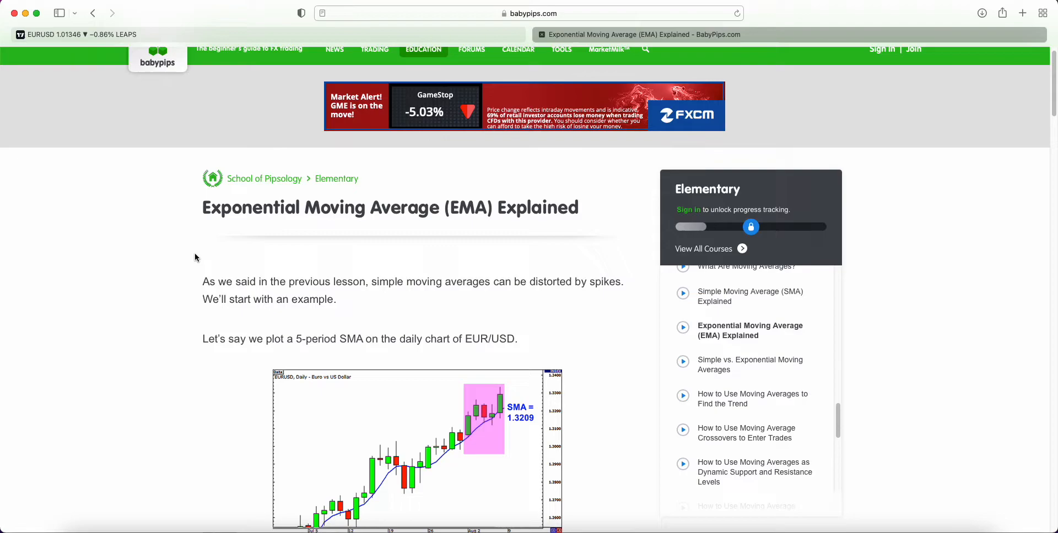
Scroll the EMA lesson down to the 5-period SMA example with the Day 2 drop
{"action": "scroll", "scroll_direction": "down", "scroll_amount": 3}
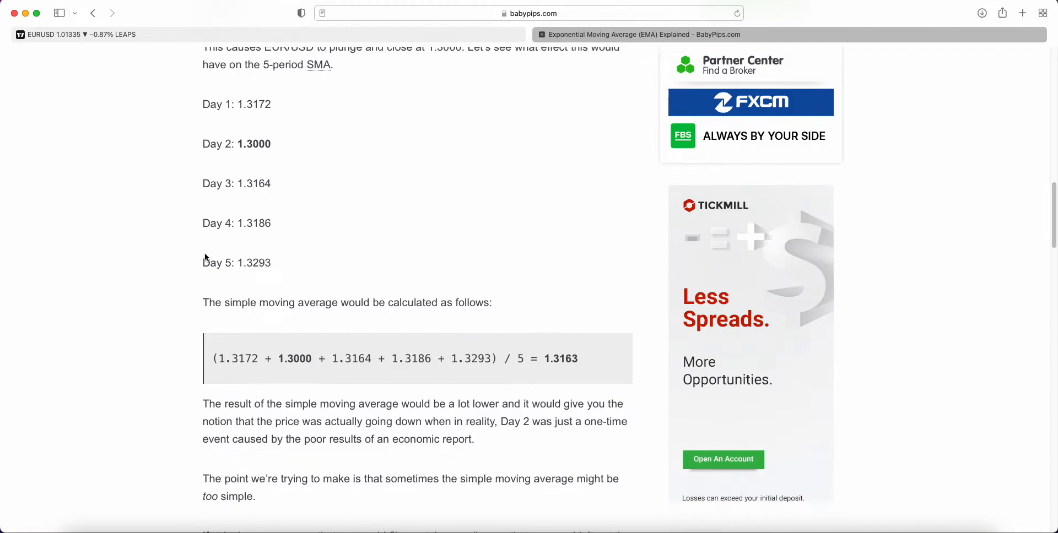
{"action": "scroll", "scroll_direction": "down", "scroll_amount": 3}
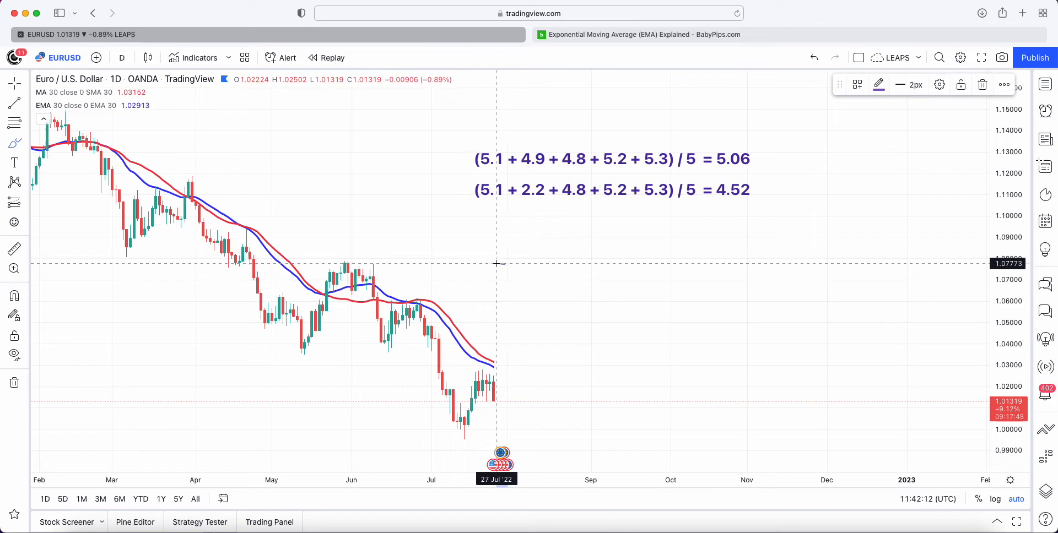
{"action": "mouse_move", "coordinate": [434, 245]}
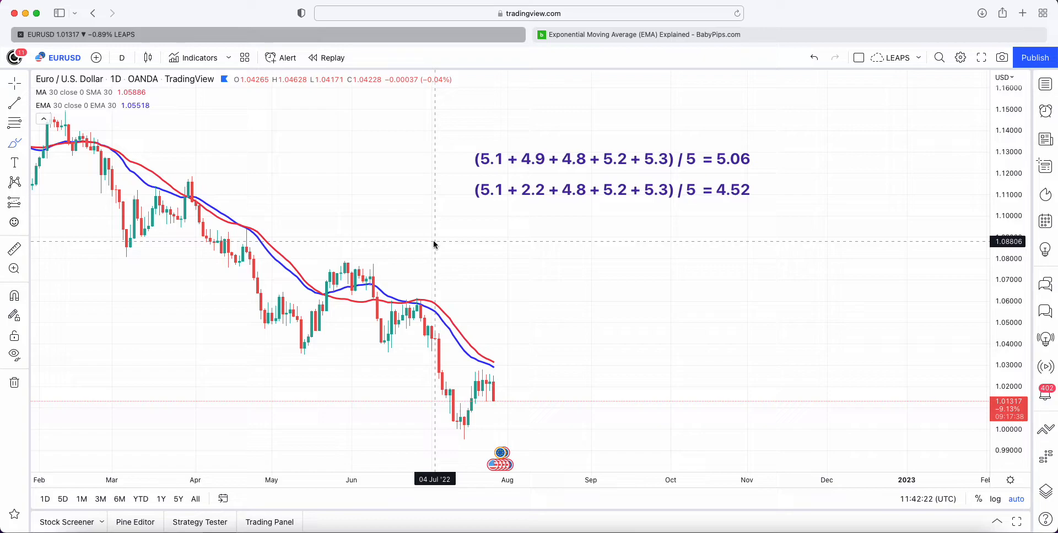
{"action": "mouse_move", "coordinate": [592, 169]}
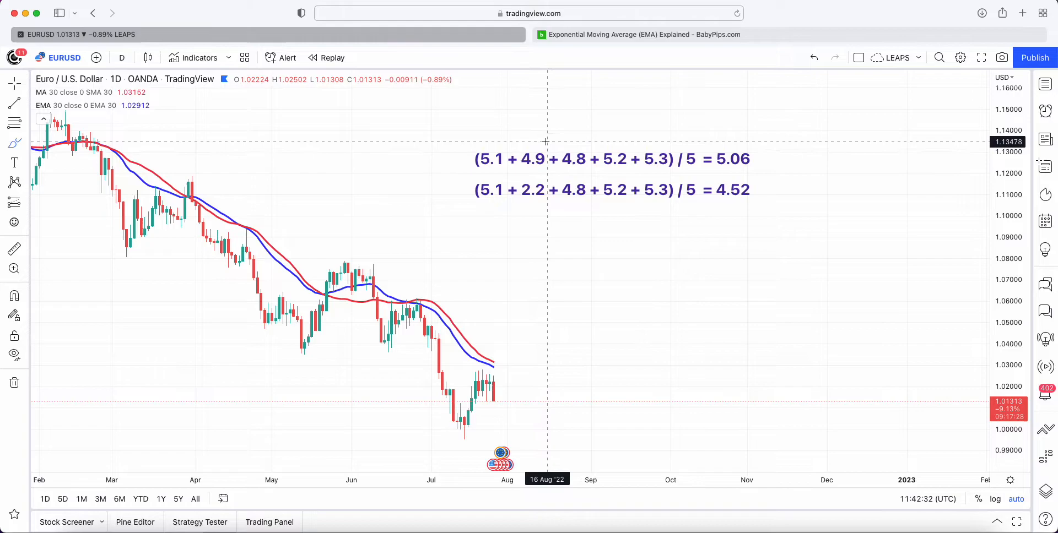
{"action": "mouse_move", "coordinate": [247, 133]}
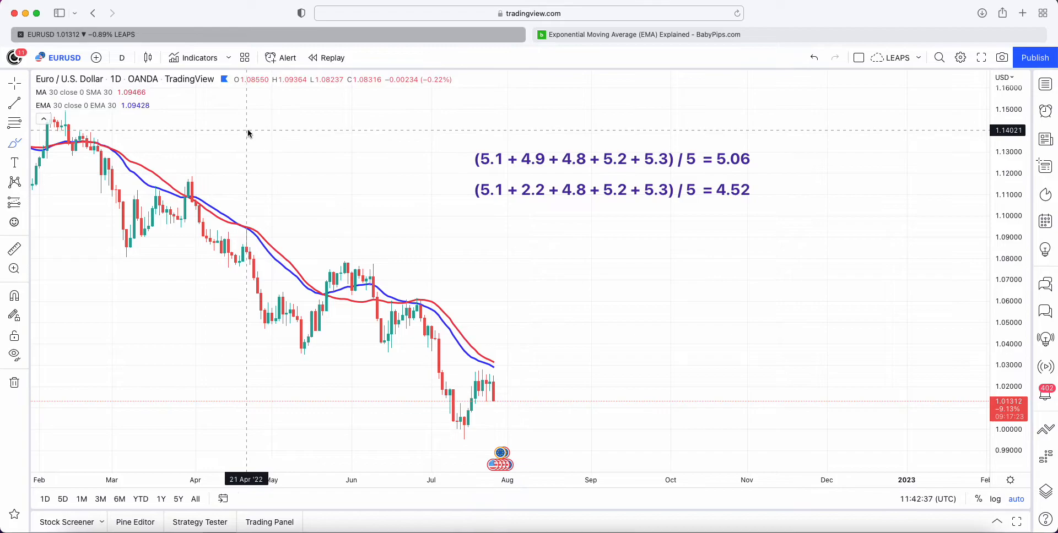
{"action": "mouse_move", "coordinate": [510, 147]}
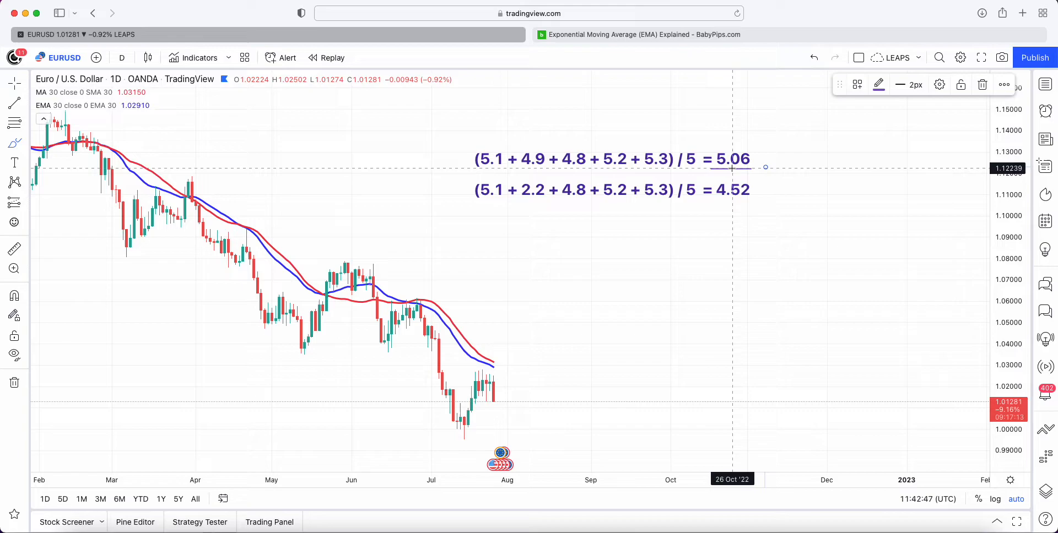
{"action": "mouse_move", "coordinate": [496, 172]}
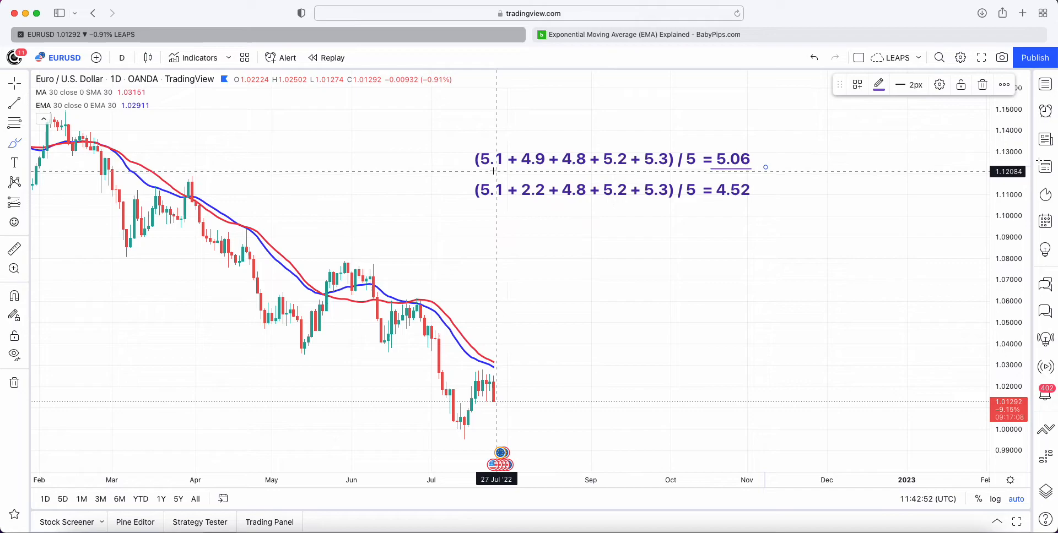
{"action": "mouse_move", "coordinate": [518, 204]}
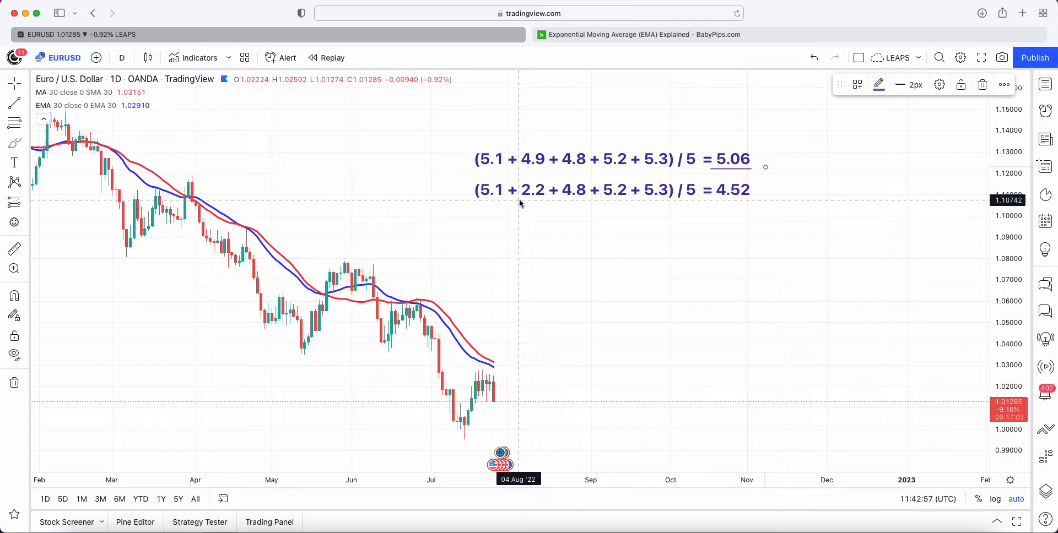
{"action": "mouse_move", "coordinate": [540, 206]}
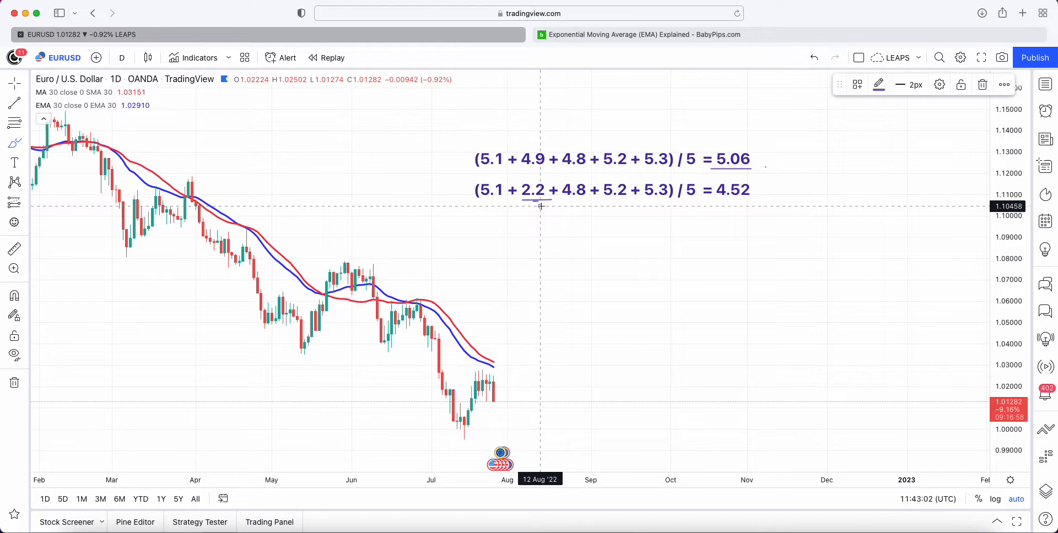
{"action": "mouse_move", "coordinate": [478, 190]}
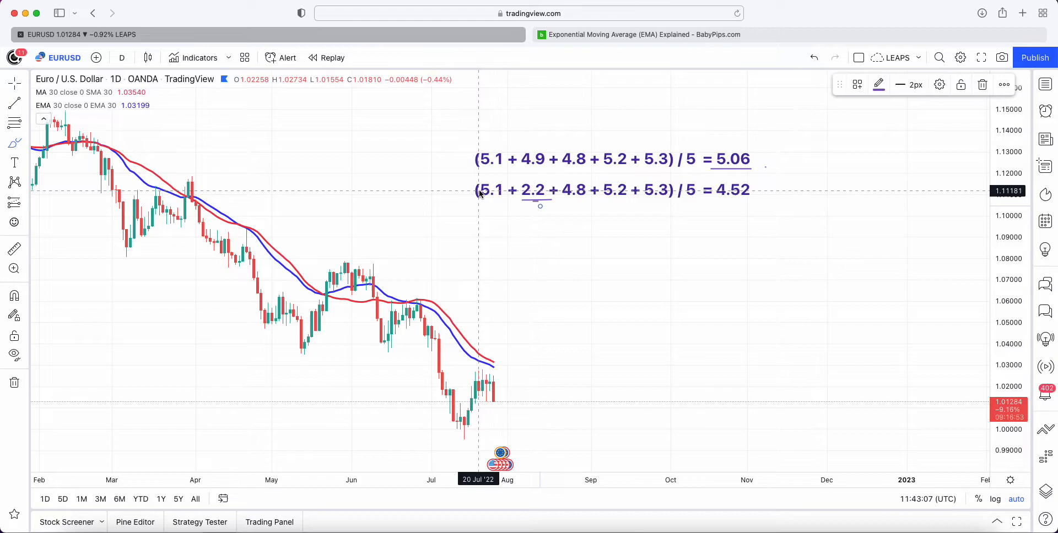
{"action": "mouse_move", "coordinate": [754, 203]}
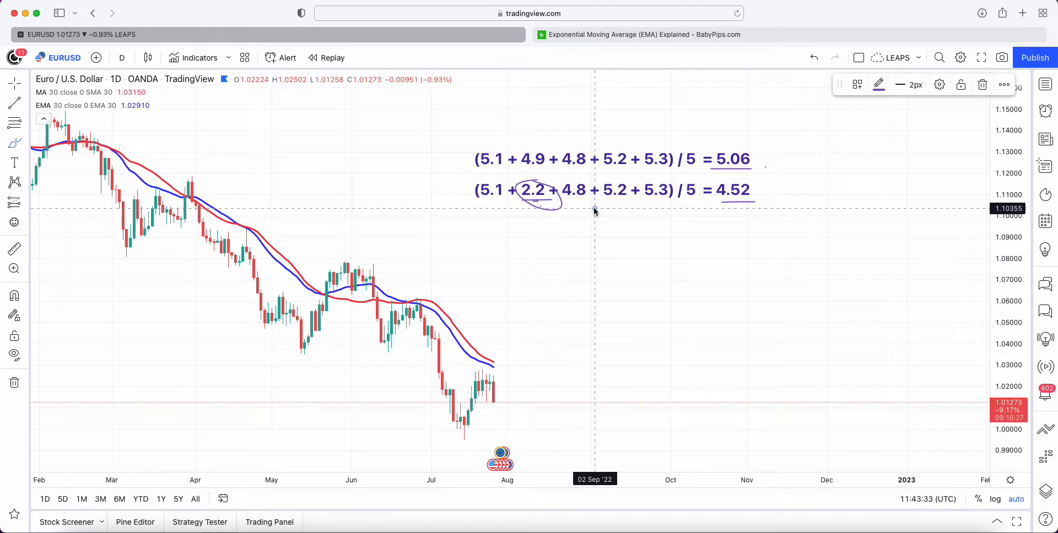
{"action": "mouse_move", "coordinate": [506, 202]}
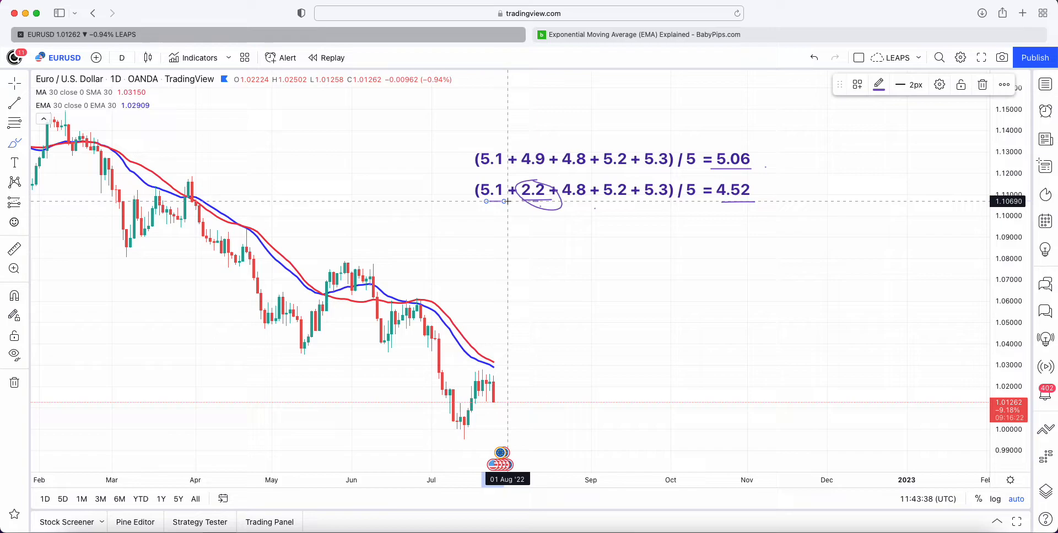
{"action": "mouse_move", "coordinate": [692, 204]}
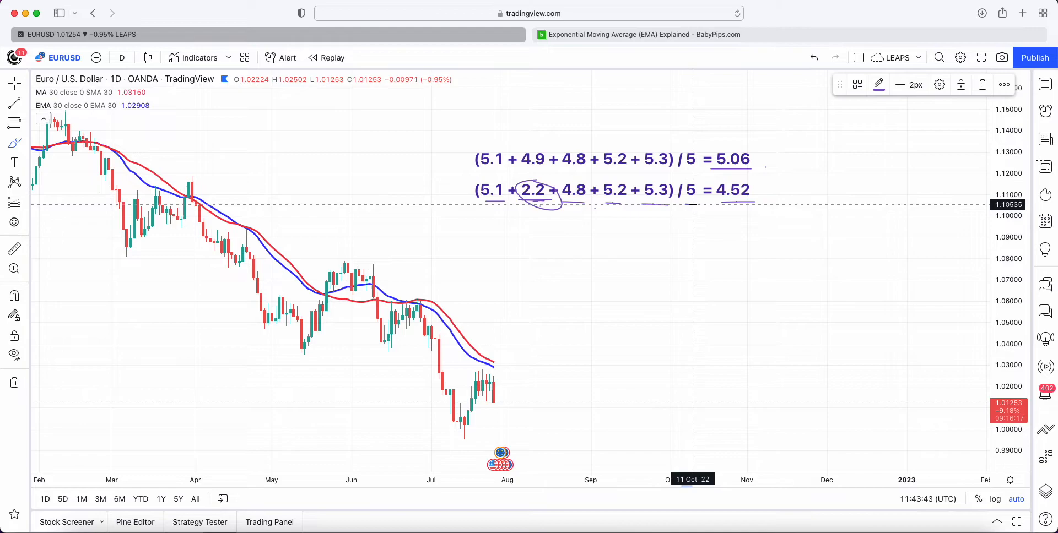
{"action": "mouse_move", "coordinate": [587, 255]}
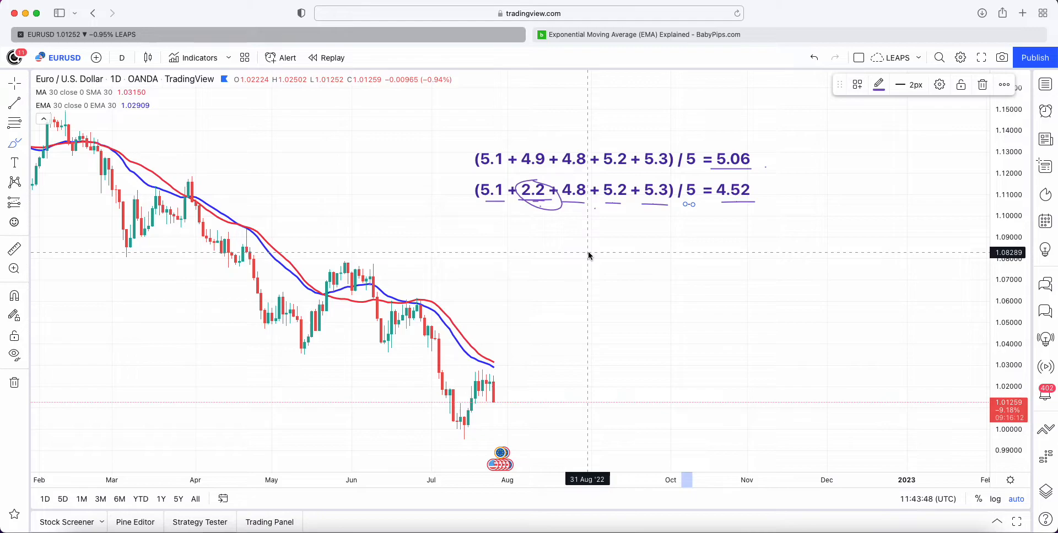
{"action": "mouse_move", "coordinate": [591, 194]}
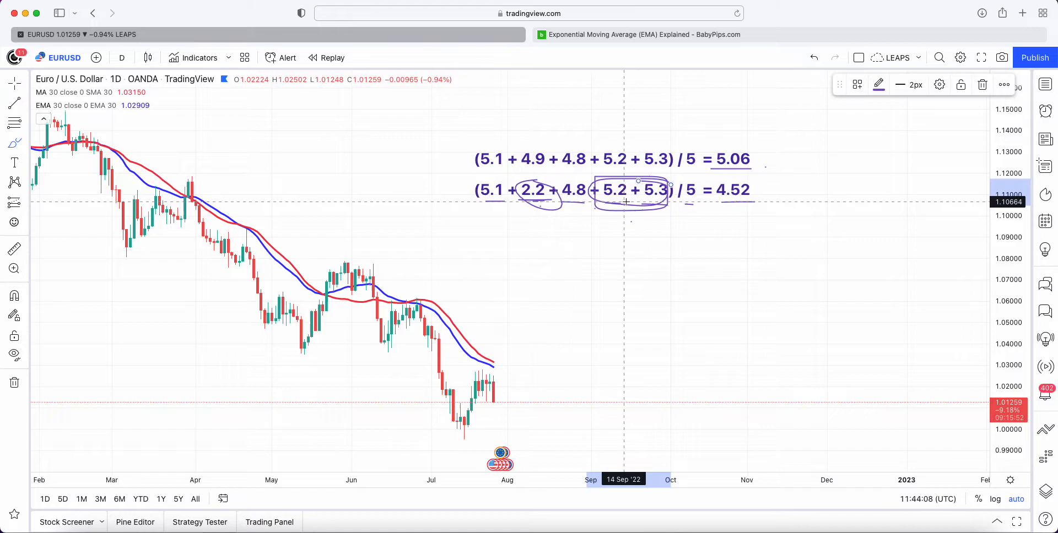
Brush a circle around the 4.52 result of the second SMA formula
{"action": "left_click_drag", "start_coordinate": [705, 191], "coordinate": [761, 202]}
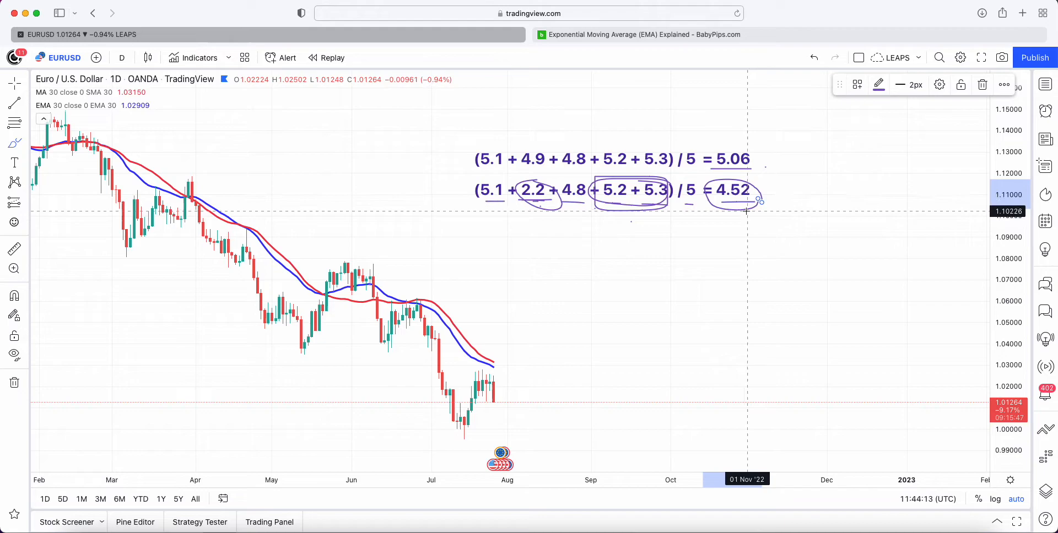
{"action": "mouse_move", "coordinate": [511, 196]}
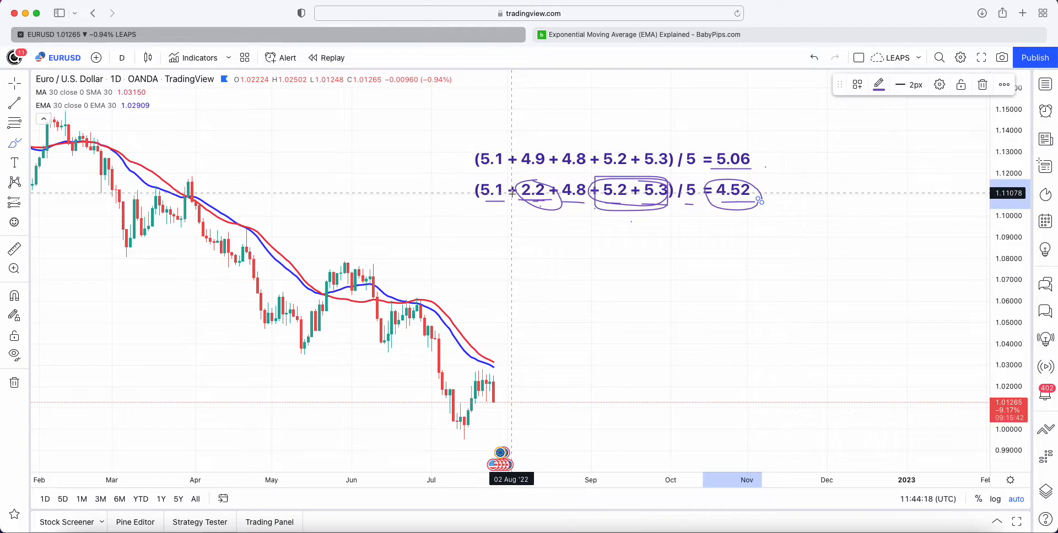
{"action": "mouse_move", "coordinate": [527, 193]}
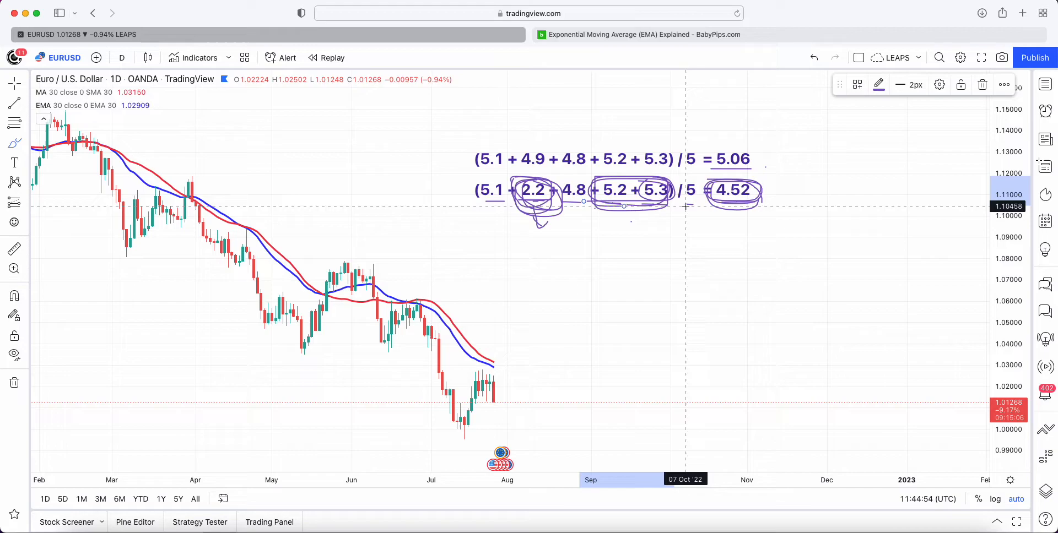
{"action": "mouse_move", "coordinate": [483, 168]}
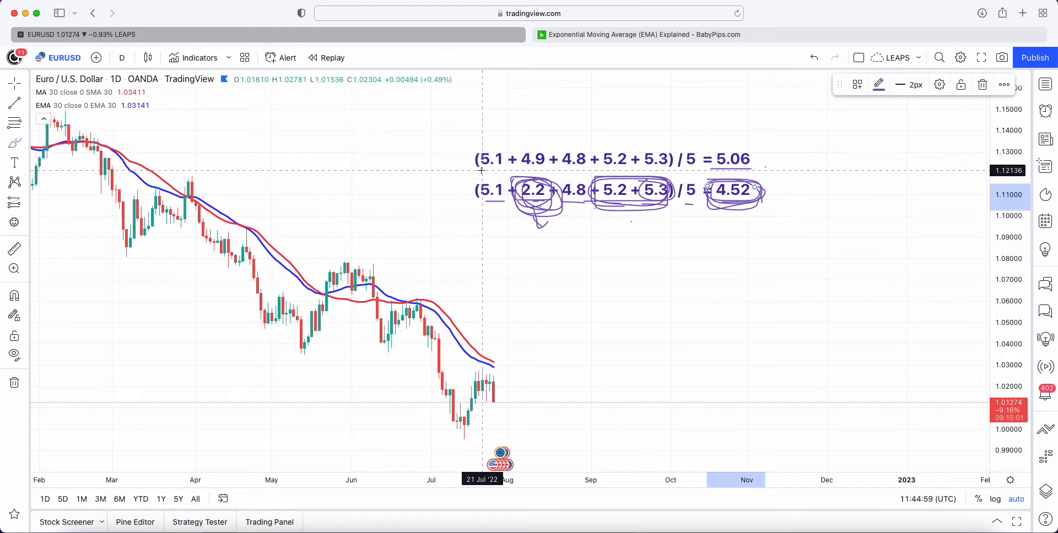
{"action": "mouse_move", "coordinate": [565, 172]}
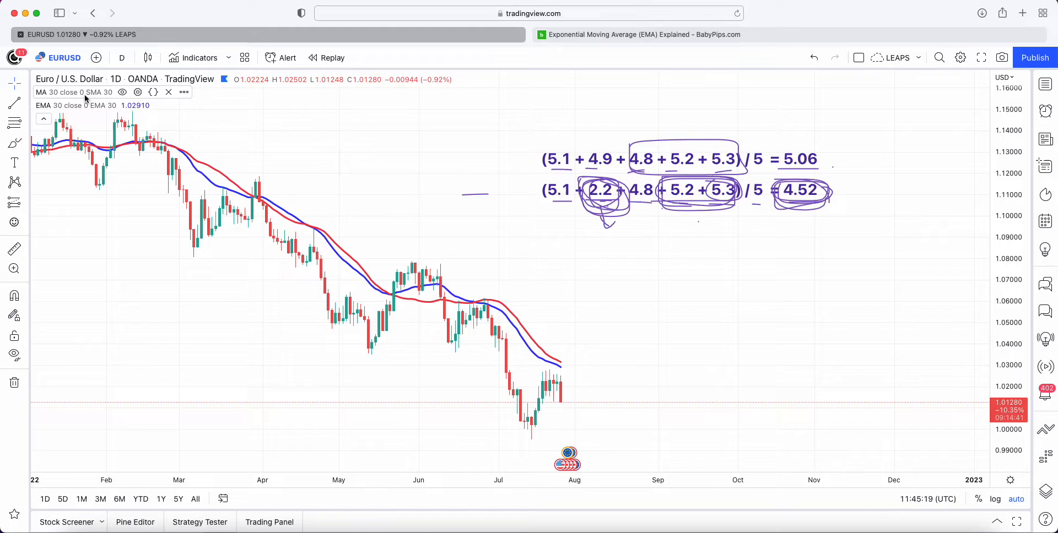
{"action": "mouse_move", "coordinate": [276, 223]}
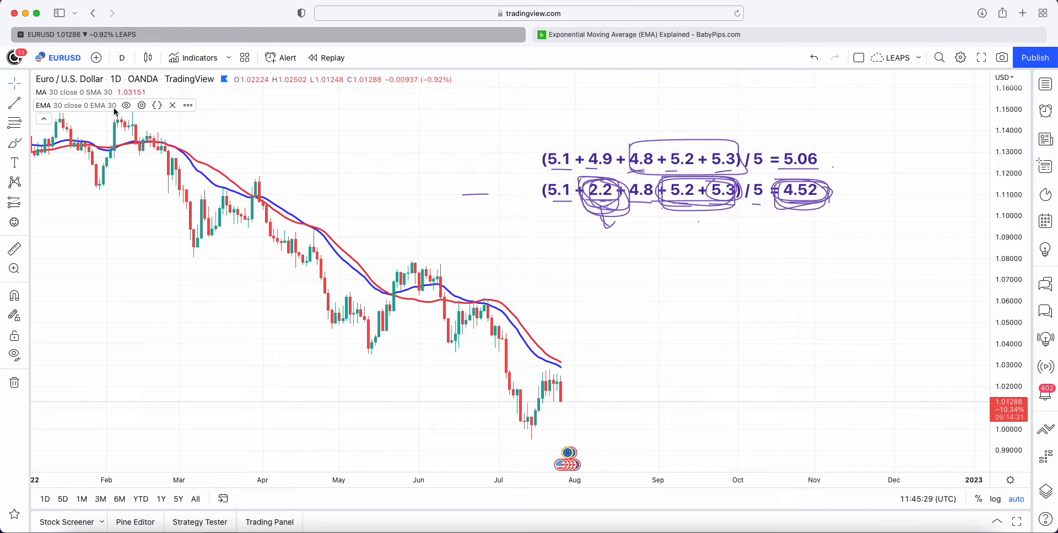
{"action": "mouse_move", "coordinate": [339, 305]}
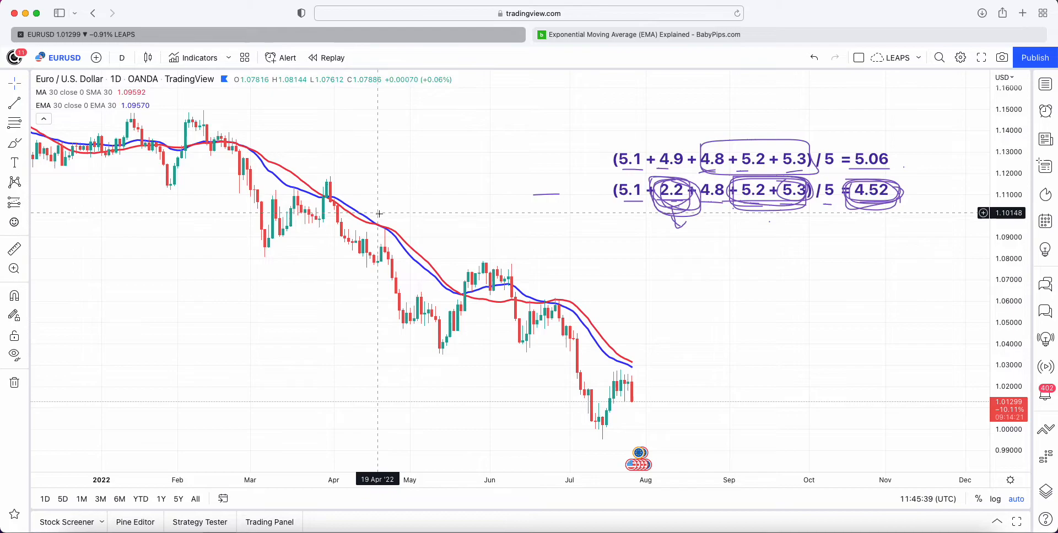
{"action": "mouse_move", "coordinate": [445, 297]}
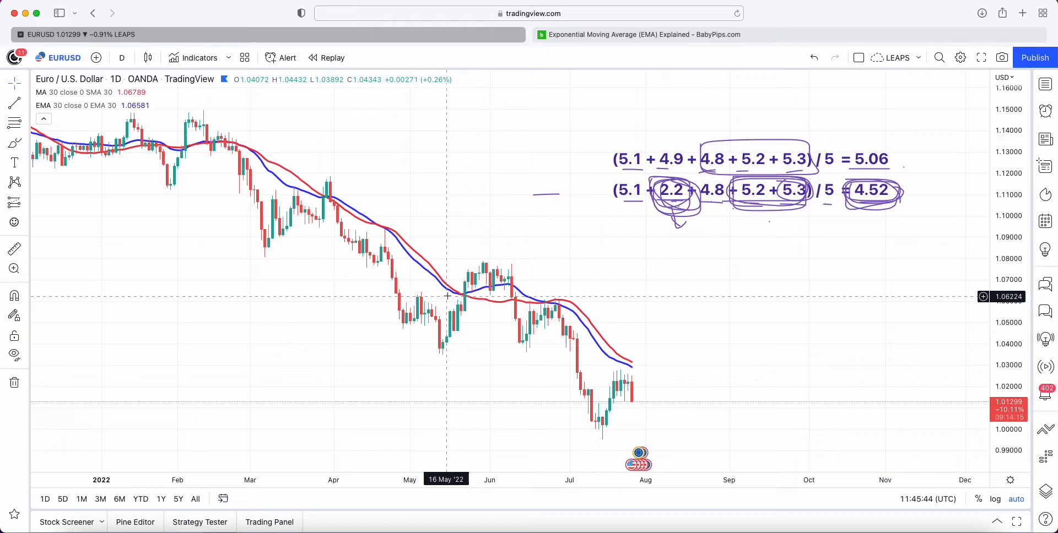
{"action": "mouse_move", "coordinate": [737, 182]}
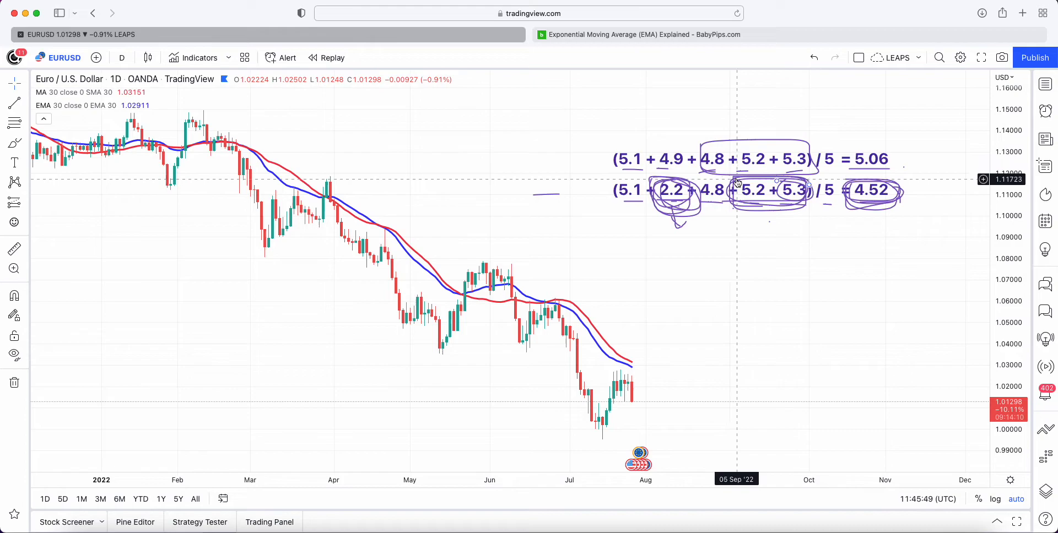
{"action": "mouse_move", "coordinate": [598, 275]}
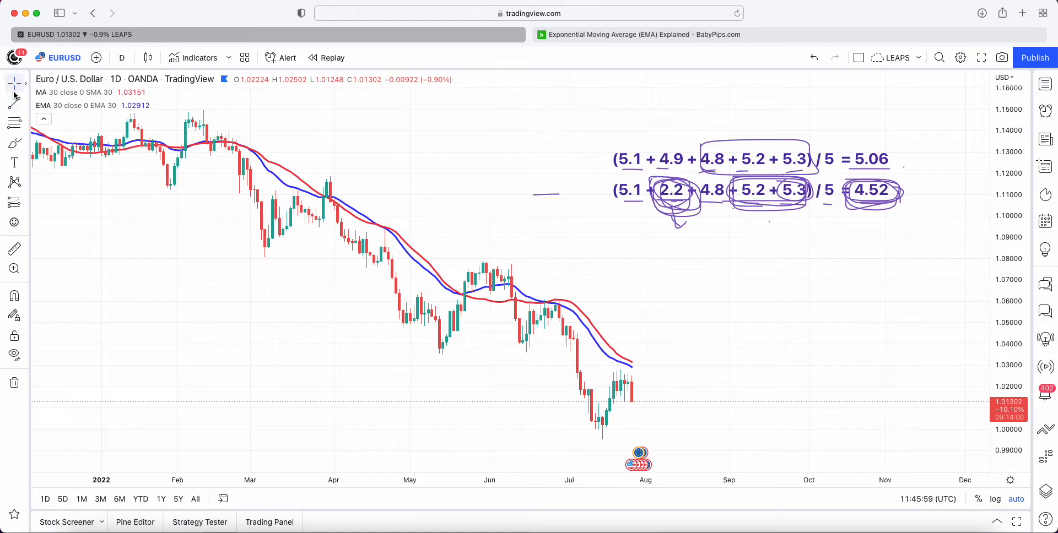
Brush an arc tracing the May rally through the May low into June
{"action": "left_click_drag", "start_coordinate": [443, 352], "coordinate": [529, 280]}
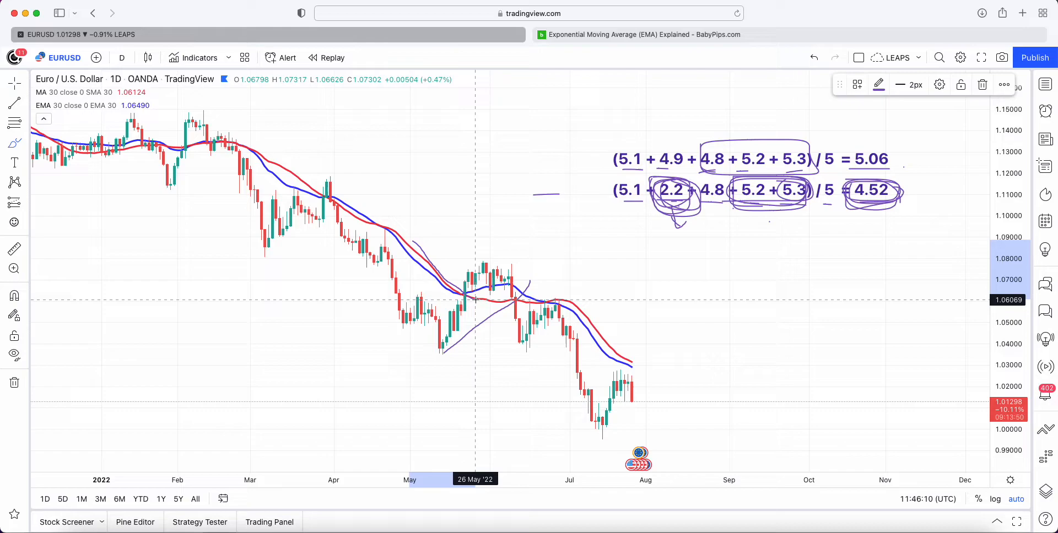
{"action": "mouse_move", "coordinate": [465, 315]}
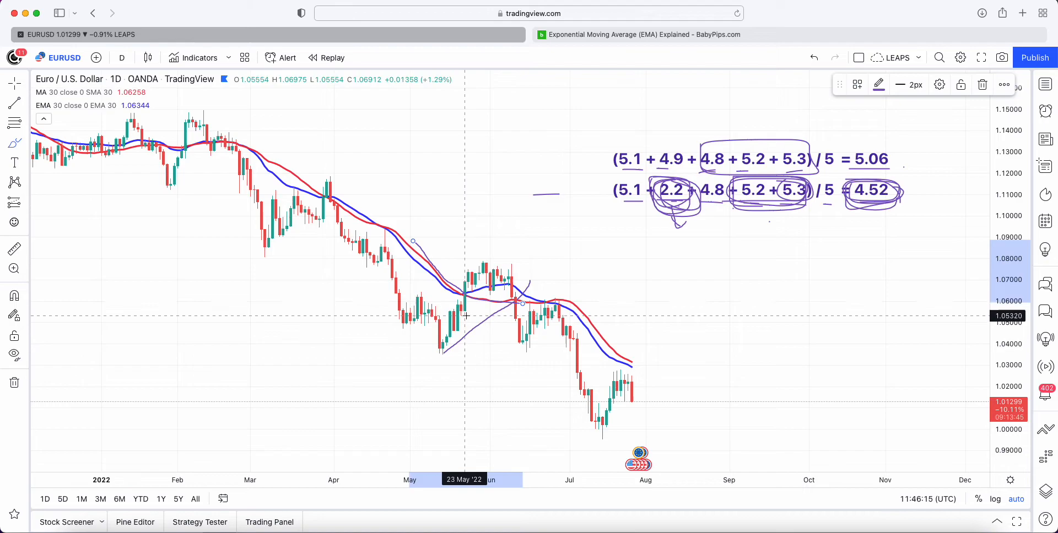
{"action": "mouse_move", "coordinate": [471, 295]}
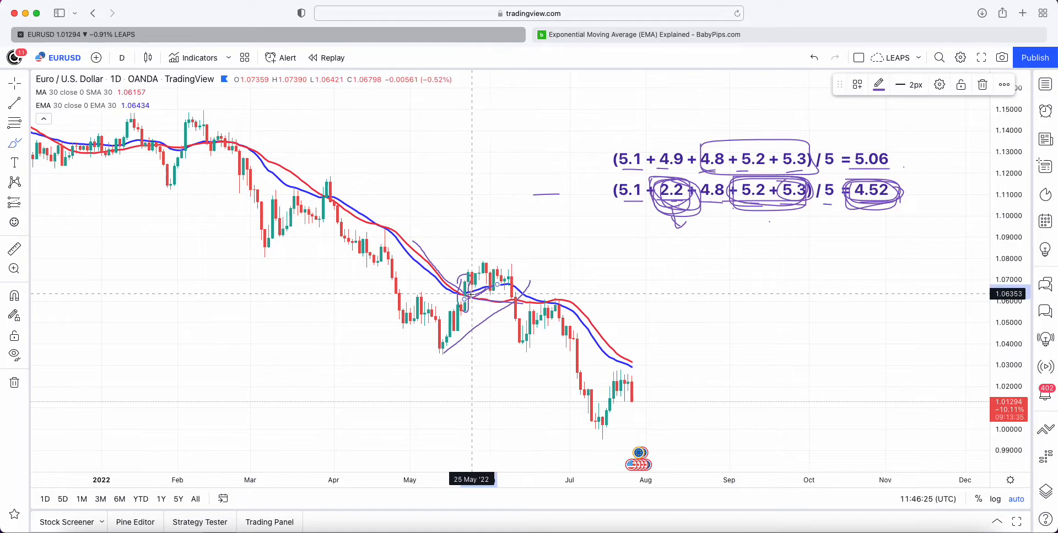
{"action": "mouse_move", "coordinate": [458, 354]}
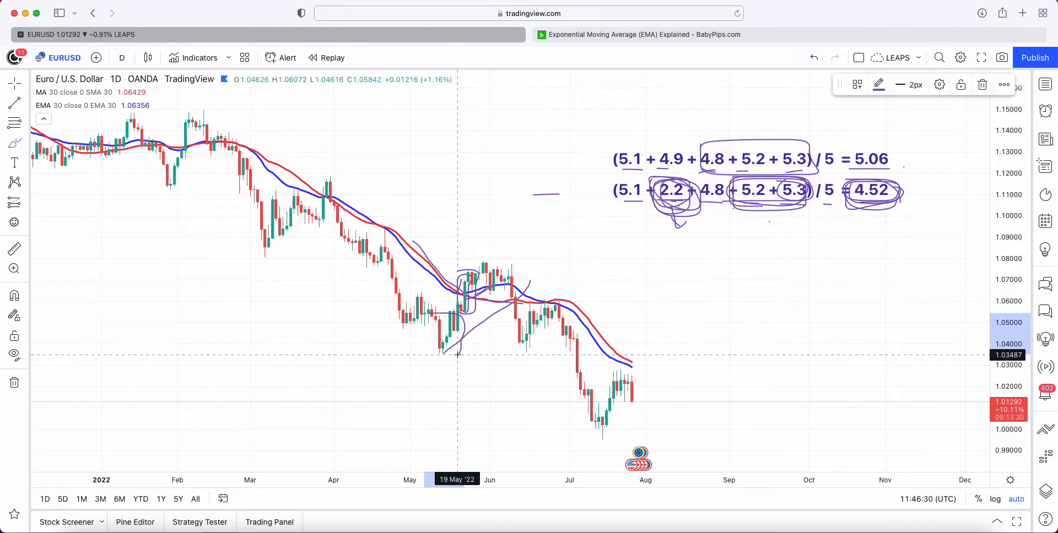
{"action": "mouse_move", "coordinate": [435, 281]}
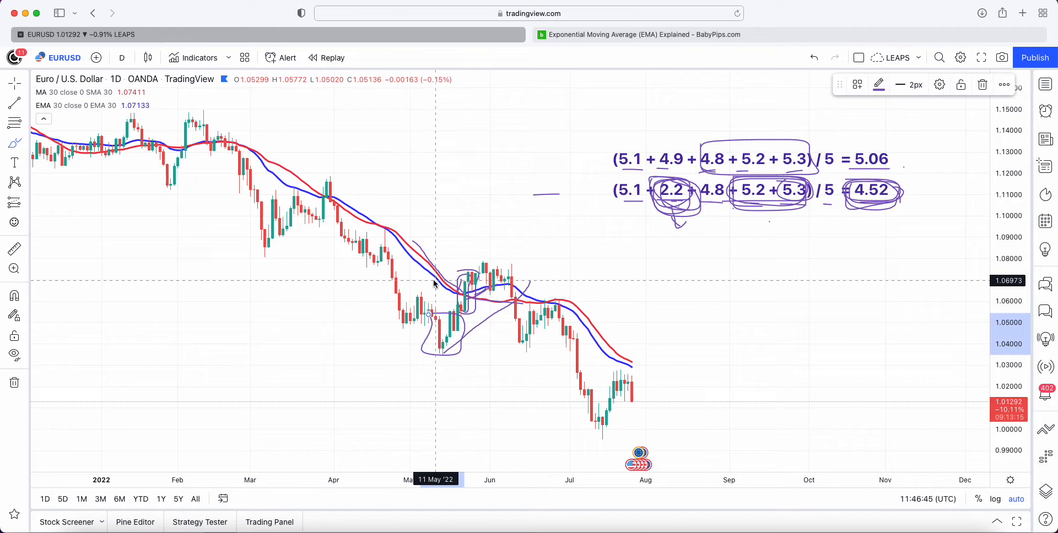
{"action": "mouse_move", "coordinate": [199, 155]}
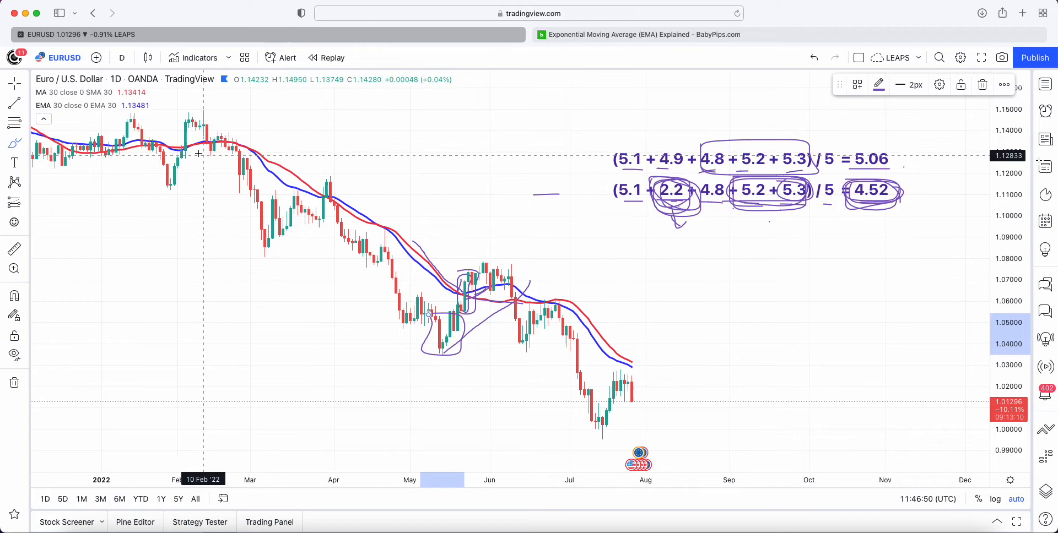
{"action": "mouse_move", "coordinate": [311, 169]}
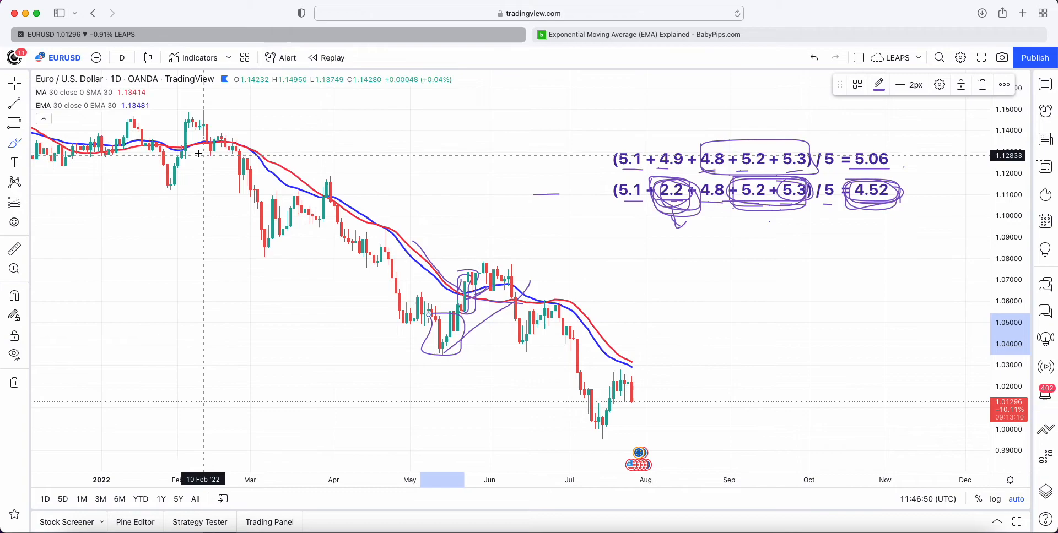